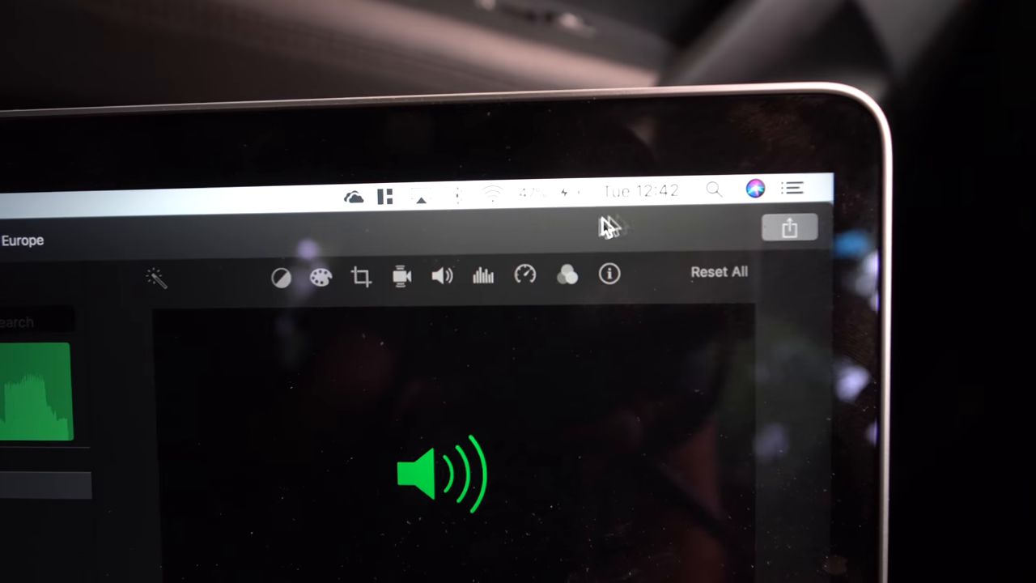
Open the Share popover for 'Flying to Europe', listing Theater, YouTube and File destinations
left_click(544, 188)
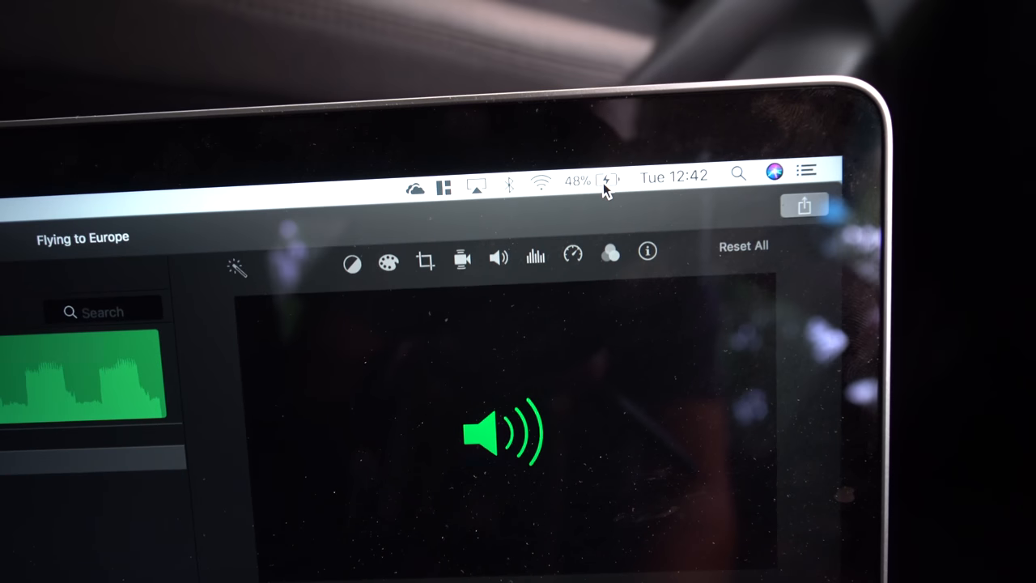
left_click(590, 179)
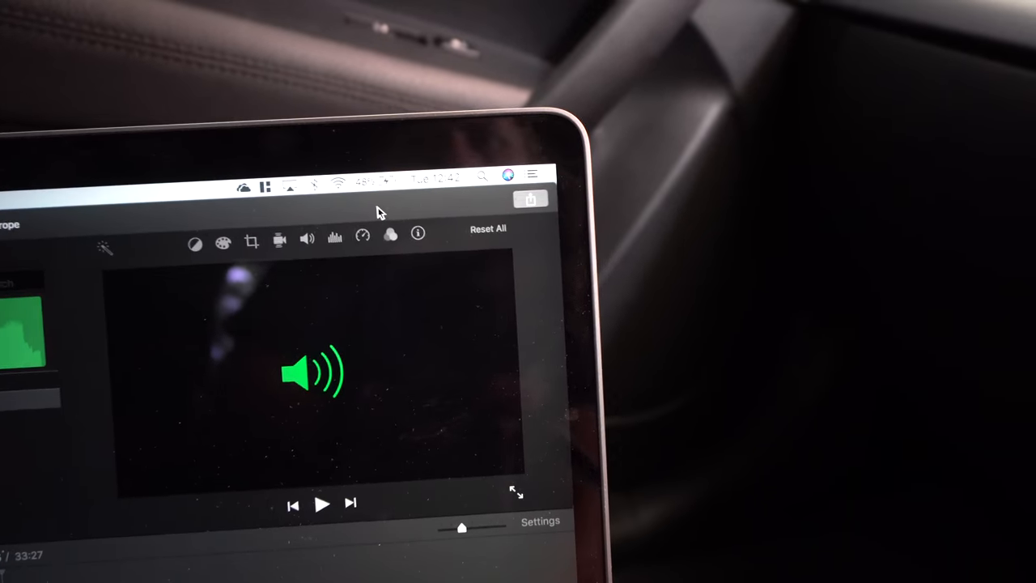
left_click(532, 198)
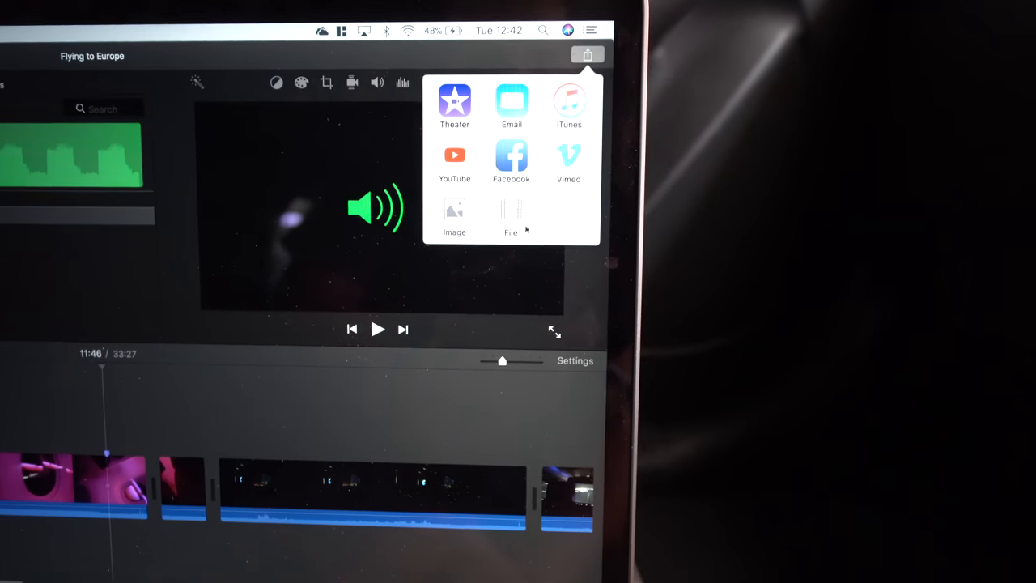
Export 'Flying to Europe' as a 4K, High quality file with Better Quality compression
left_click(510, 219)
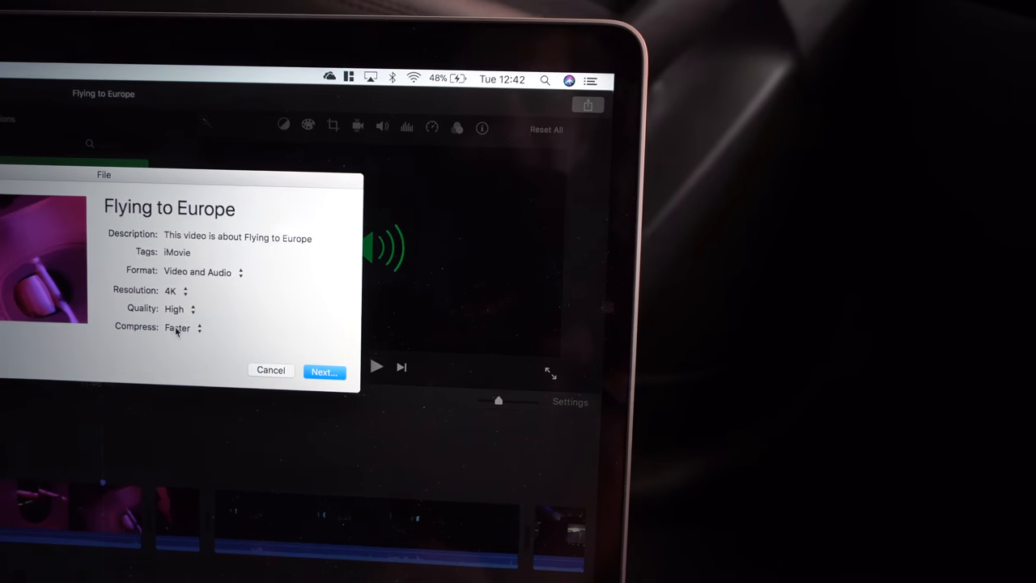
left_click(178, 309)
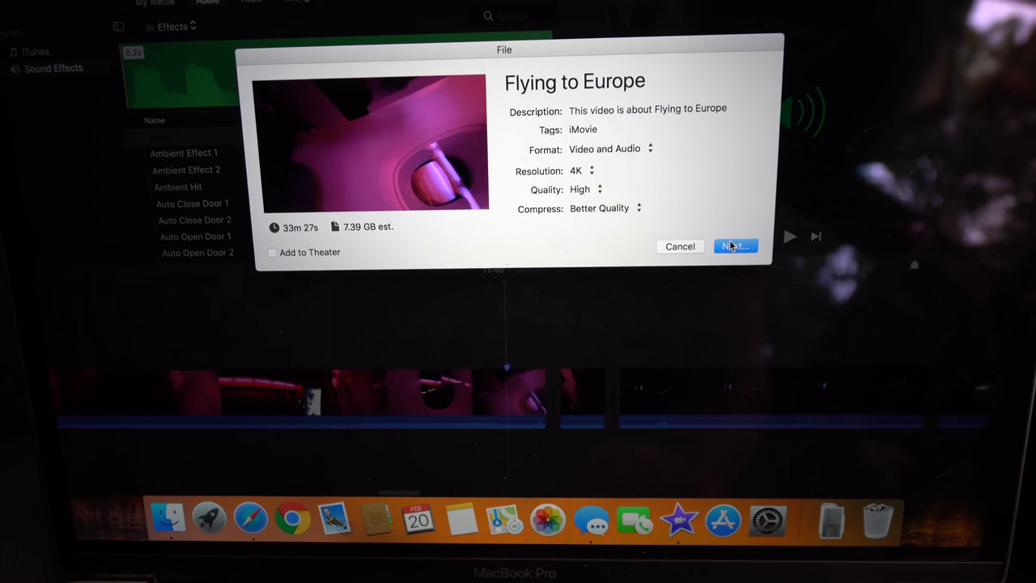
left_click(734, 246)
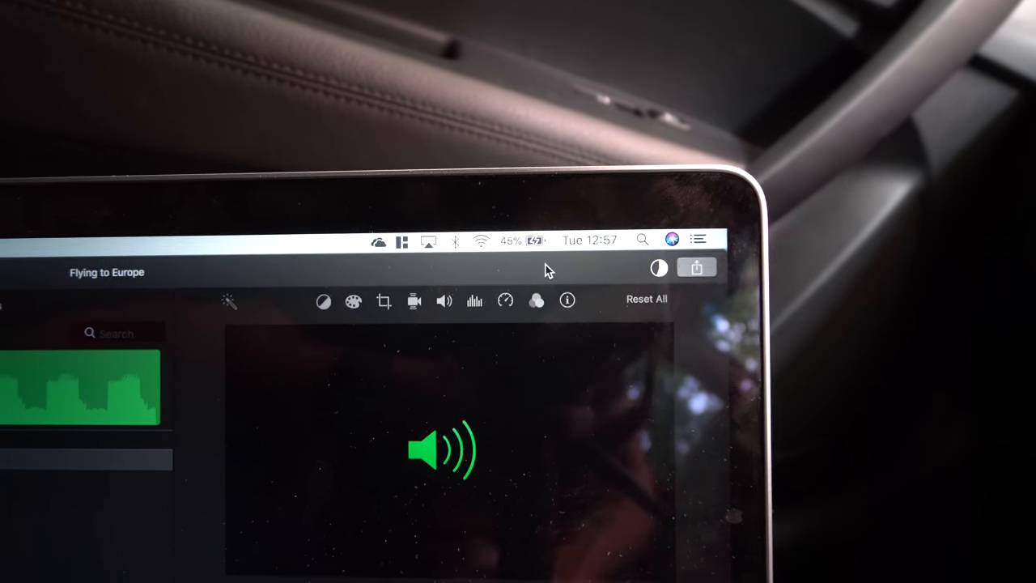
Hide the iMovie window while the export runs, revealing the desktop
left_click(515, 239)
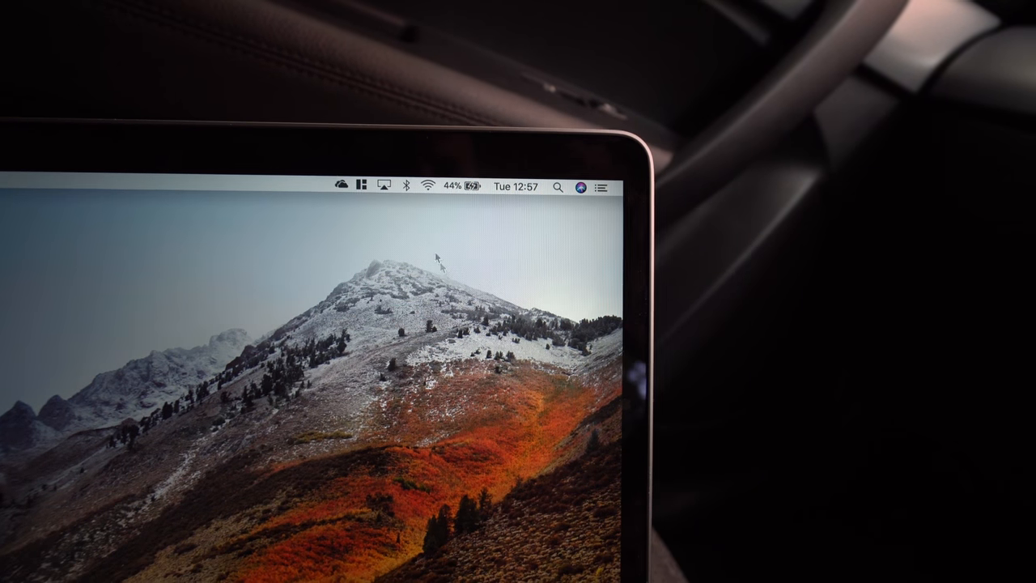
Show the battery menu details: charging from power adapter, 2:58 until full
left_click(465, 193)
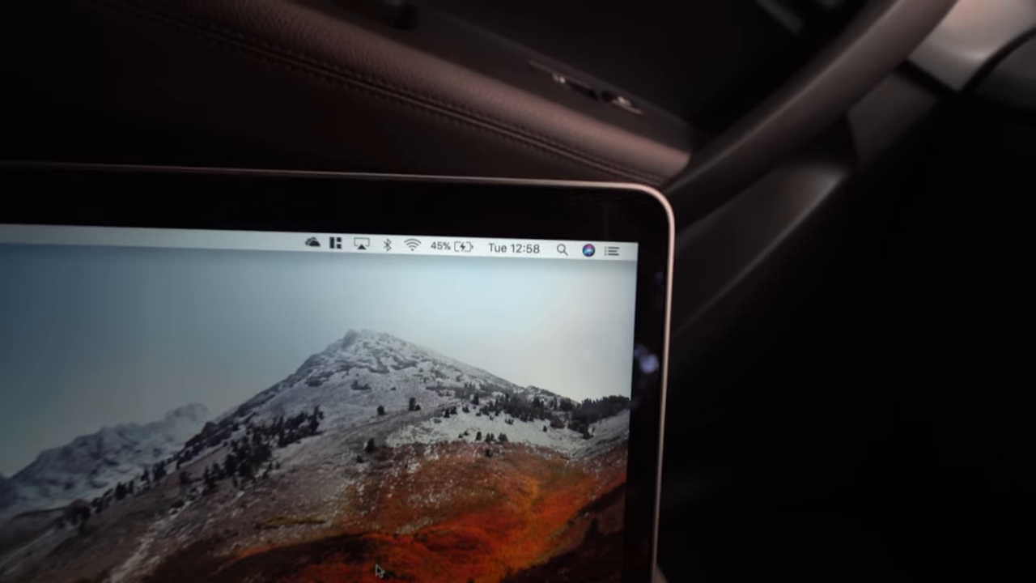
left_click(454, 247)
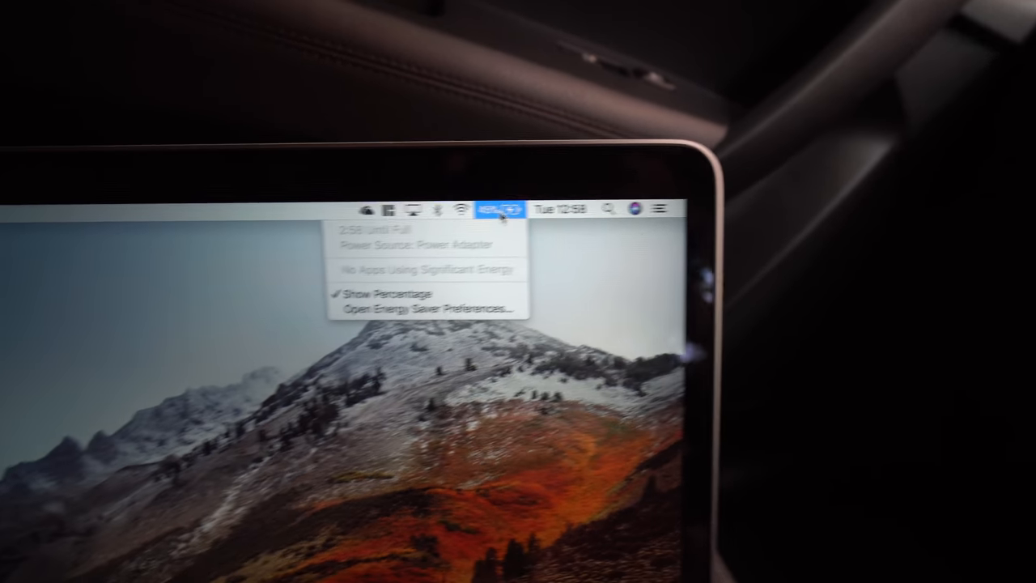